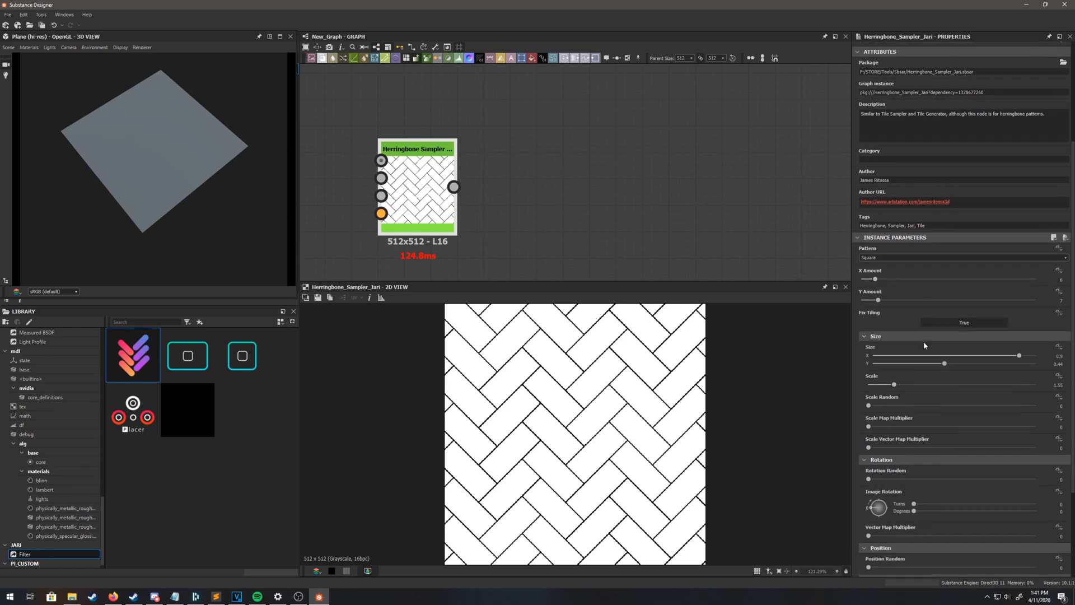
- Try a different sampler pattern, then return the pattern to Square
scroll(down, 3)
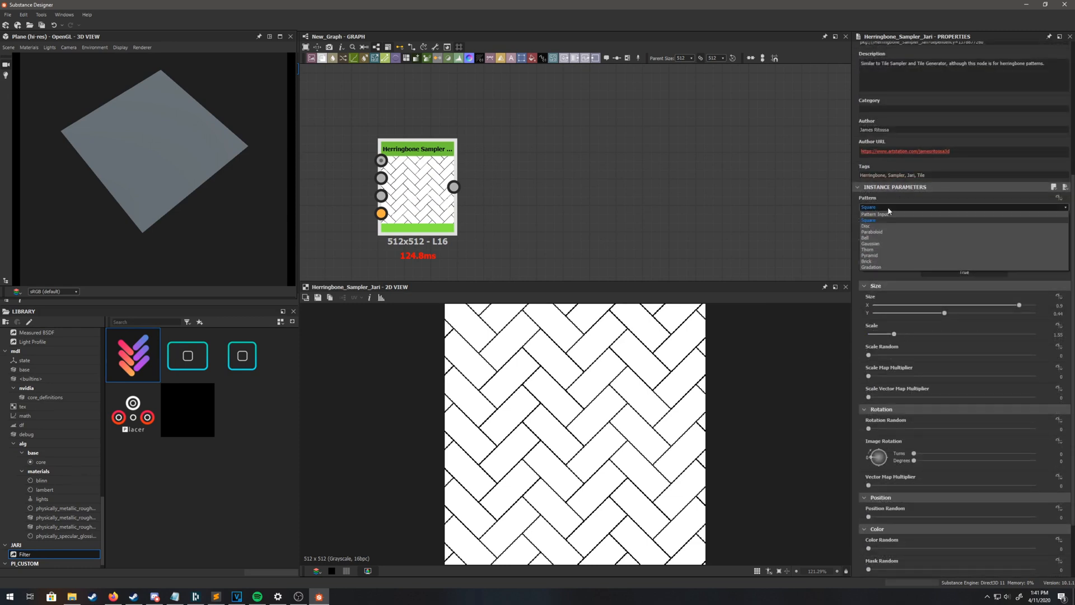
mouse_move(883, 253)
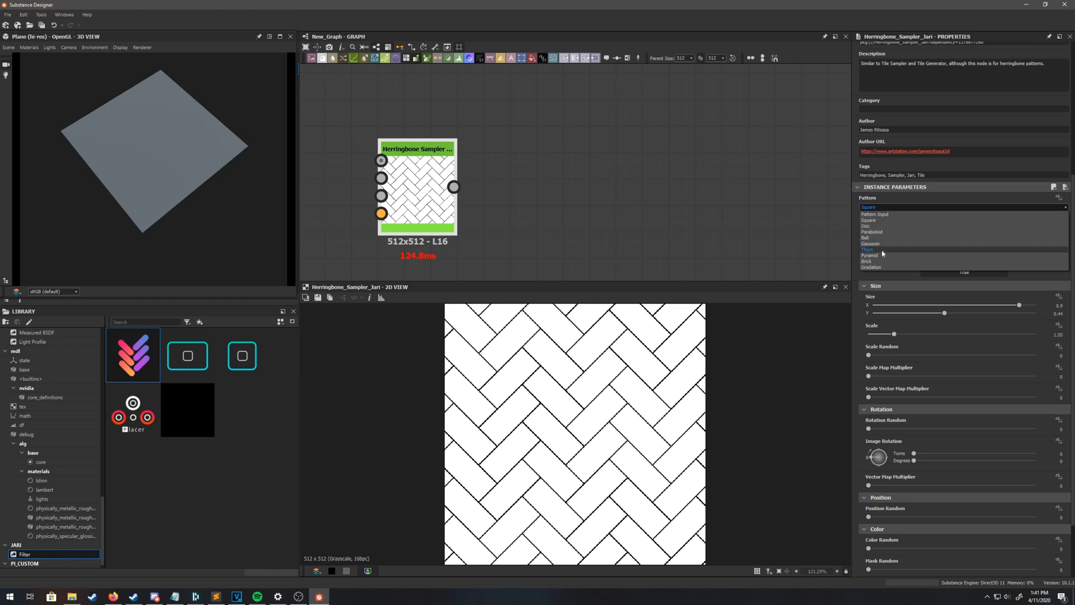
mouse_move(878, 226)
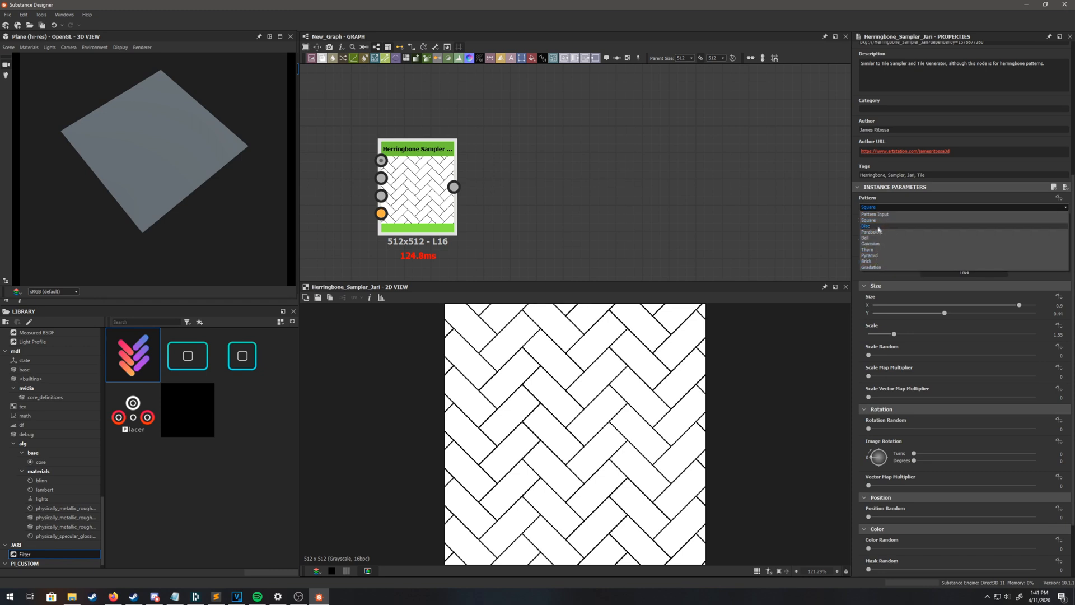
click(871, 231)
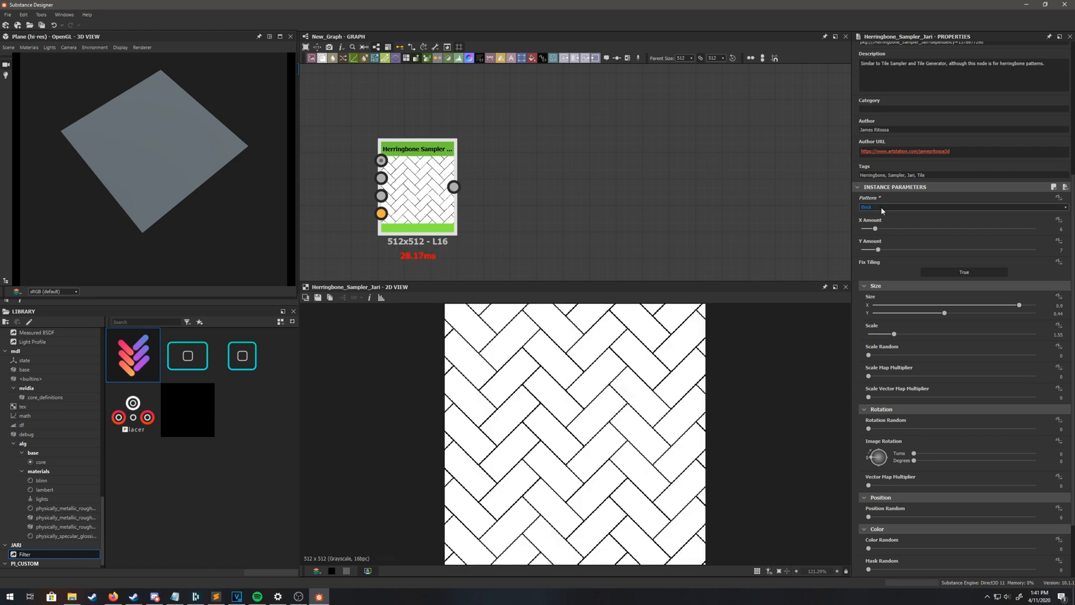
click(960, 206)
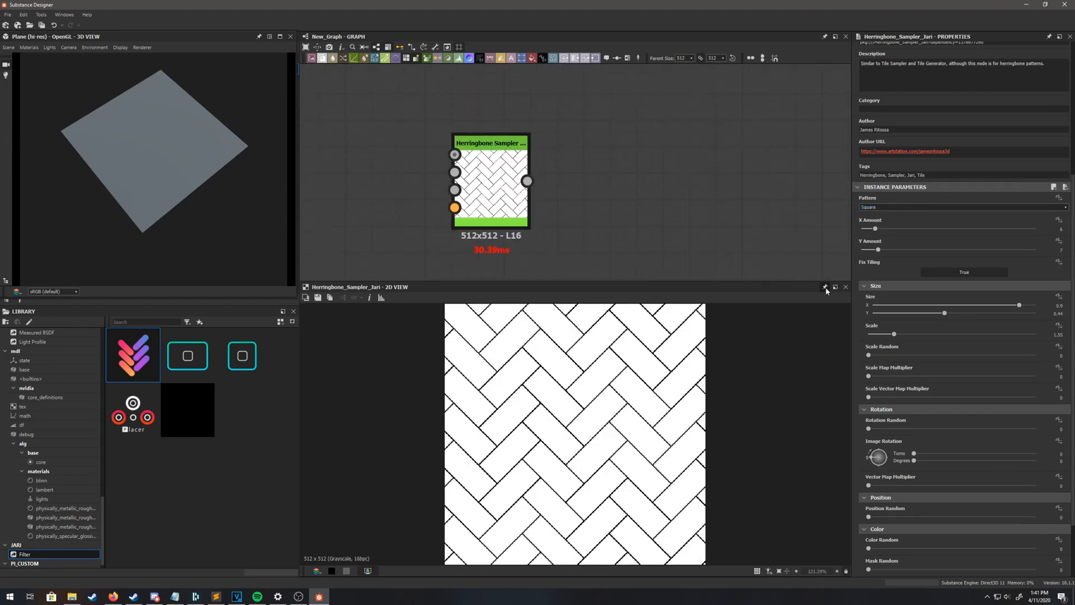
- Lower the X Amount and raise the Y Amount so the bricks become long and thin
drag(892, 229, 876, 228)
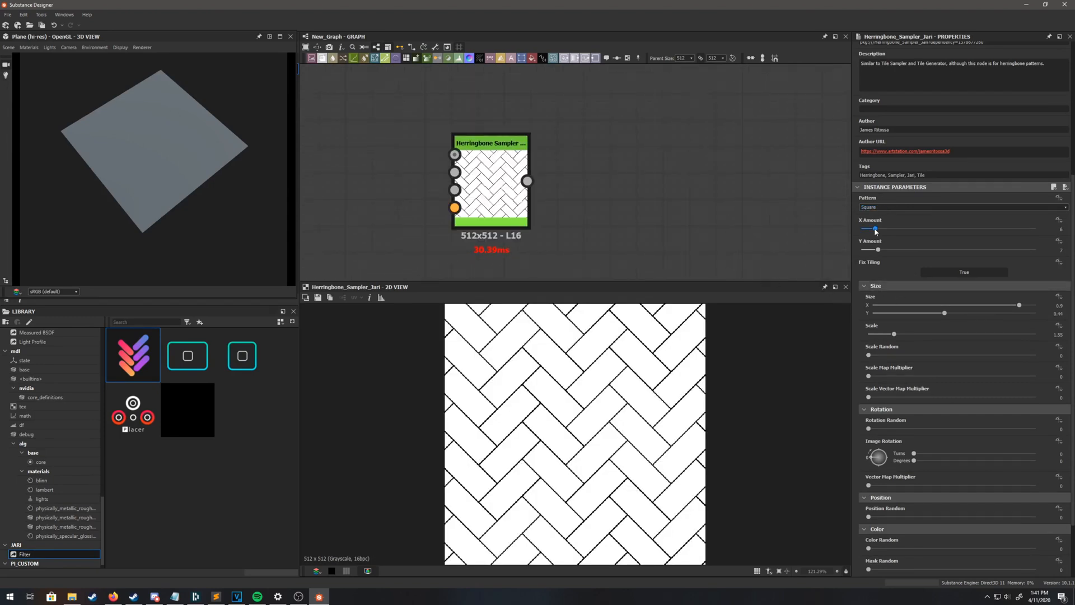
drag(875, 228, 894, 228)
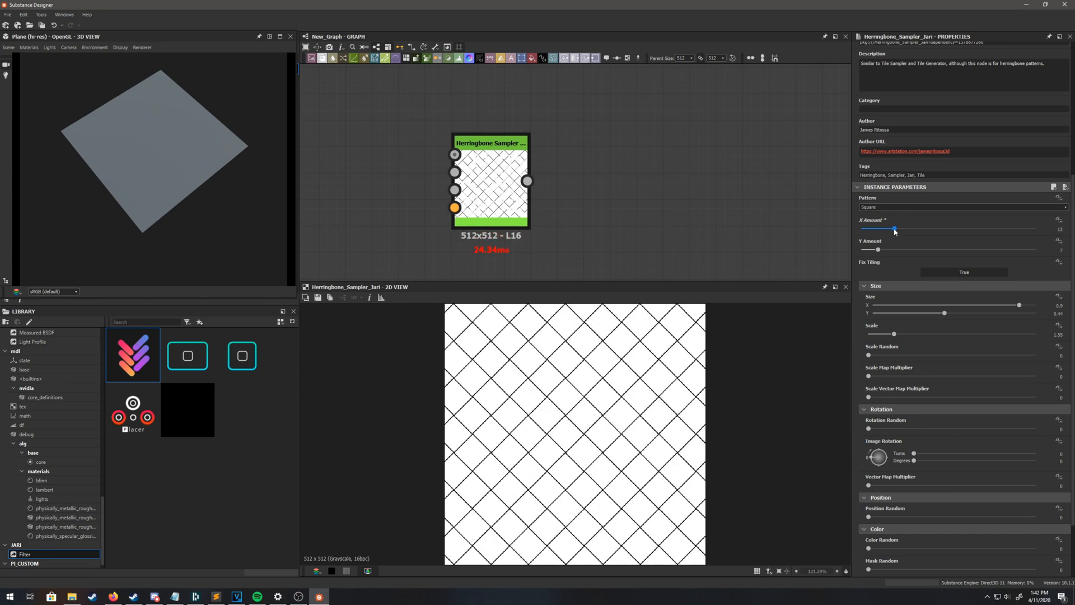
drag(894, 229, 966, 228)
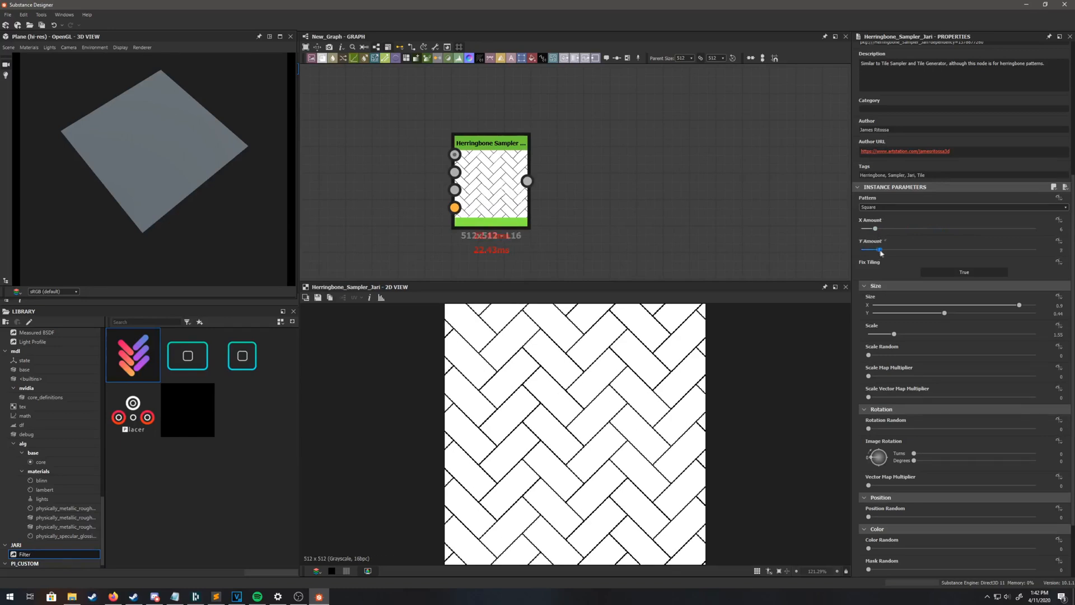
drag(876, 250, 903, 249)
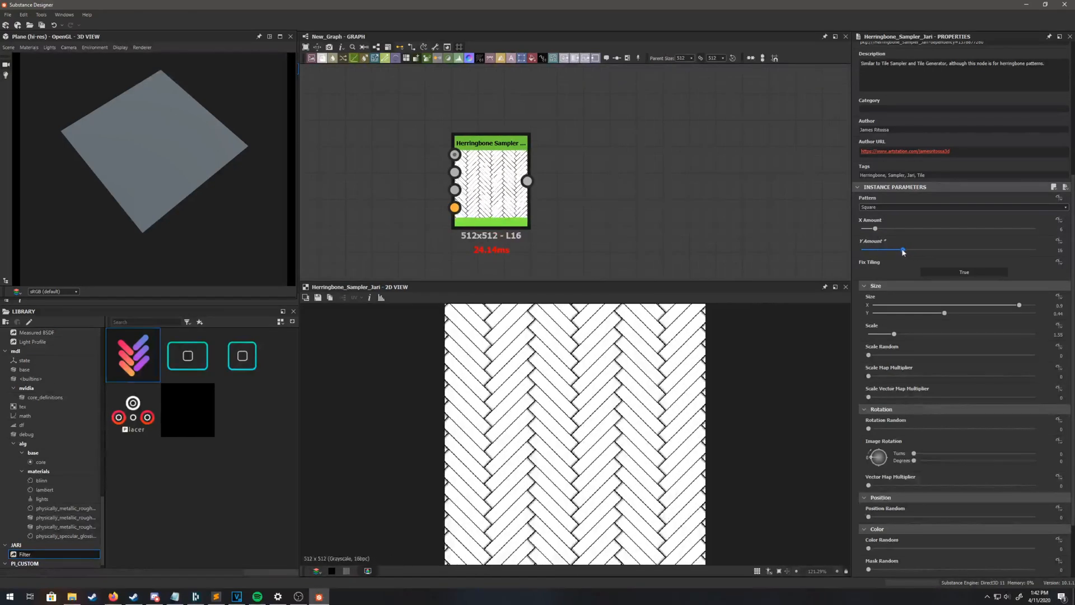
drag(902, 250, 892, 250)
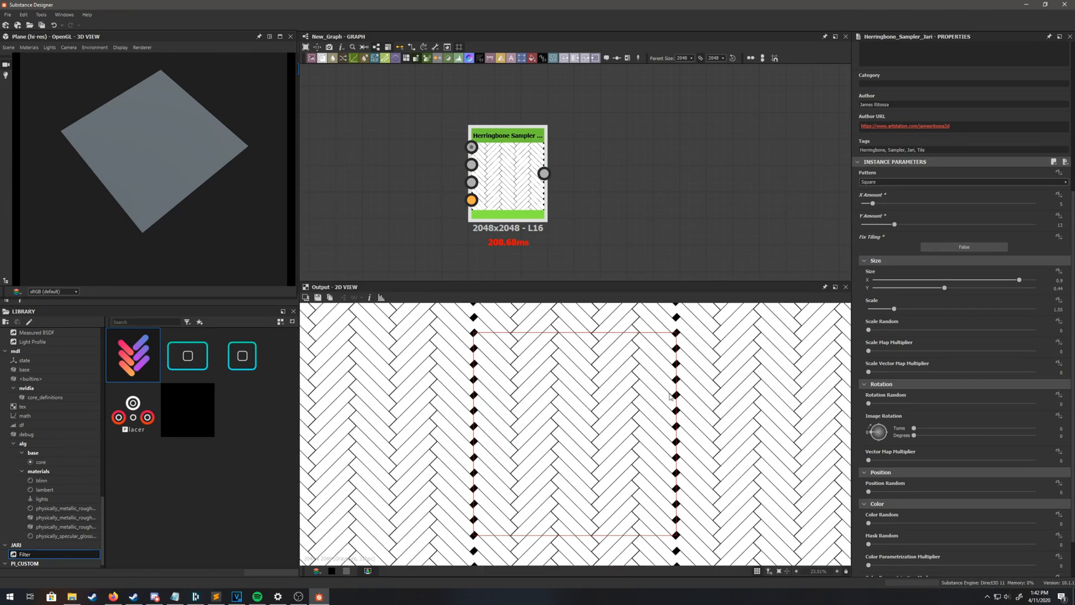
- Set Fix Tiling to True and experiment with Size X/Y, returning both to their original values
click(963, 246)
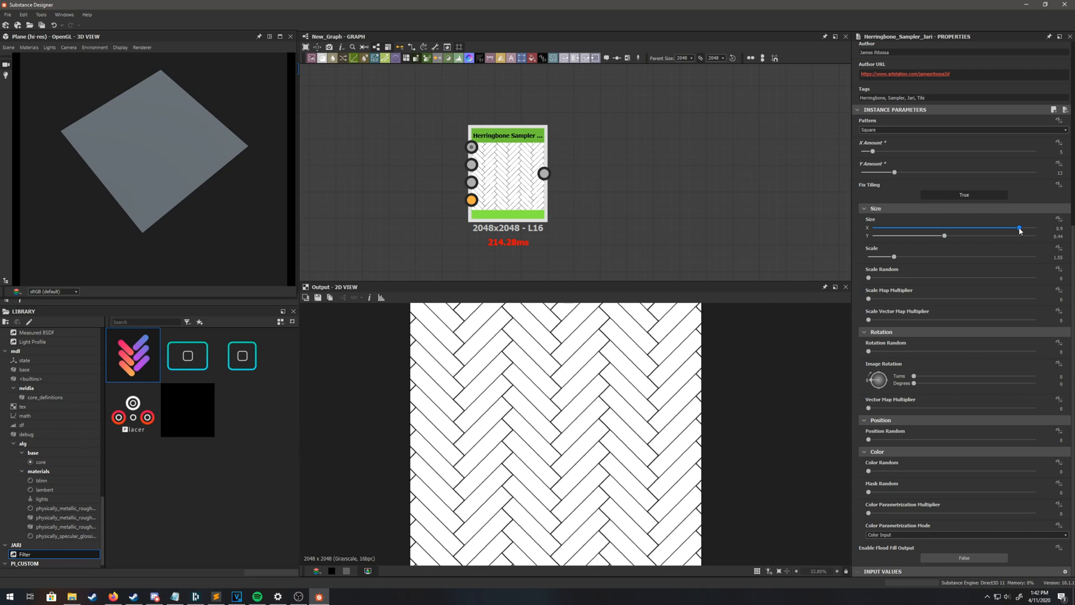
drag(1019, 228, 981, 229)
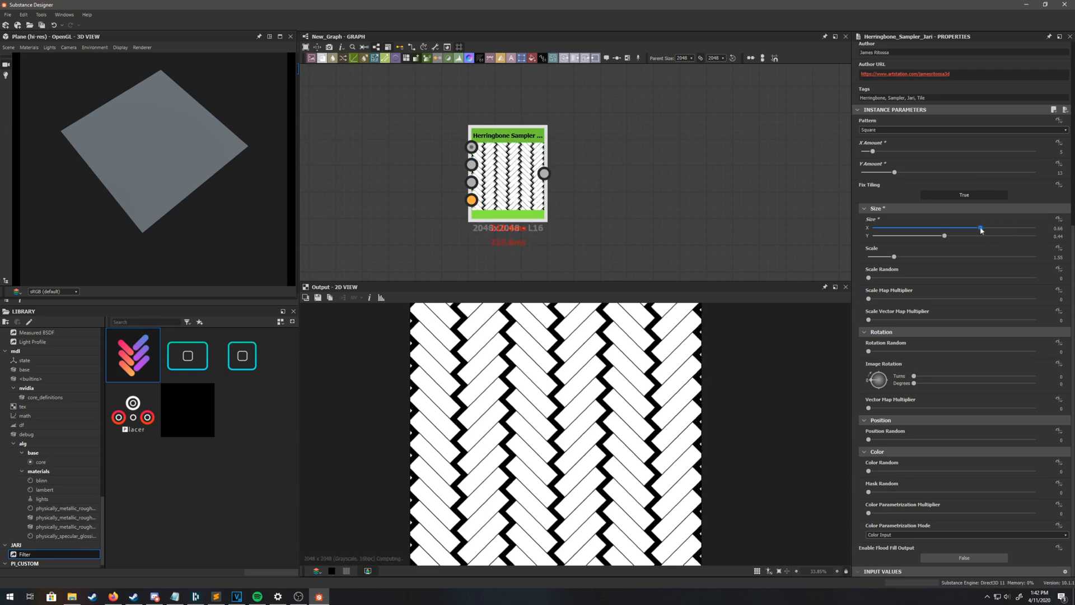
drag(979, 229, 999, 229)
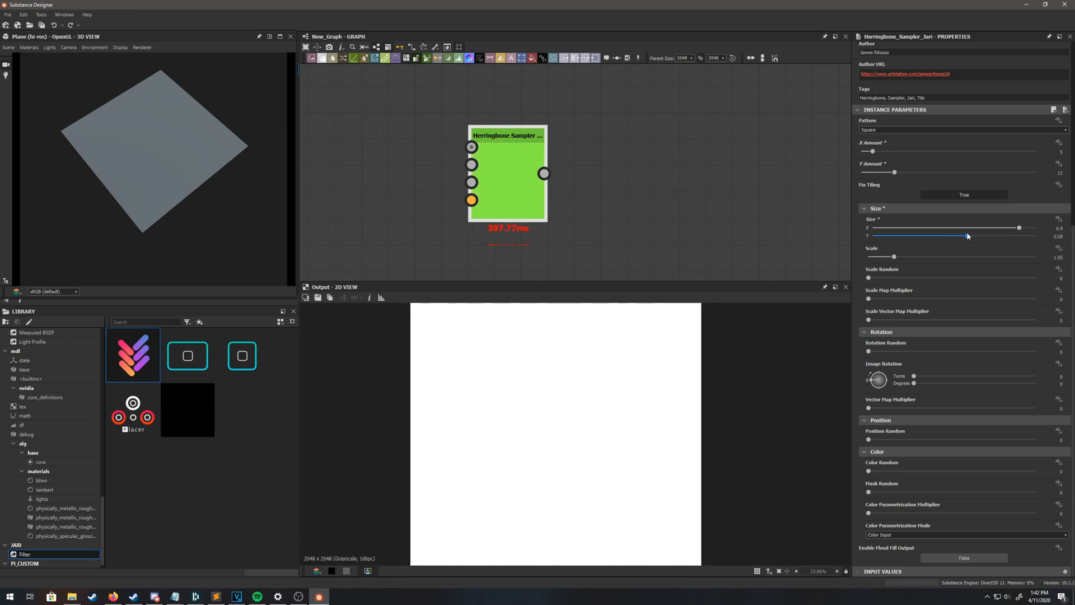
drag(968, 236, 931, 236)
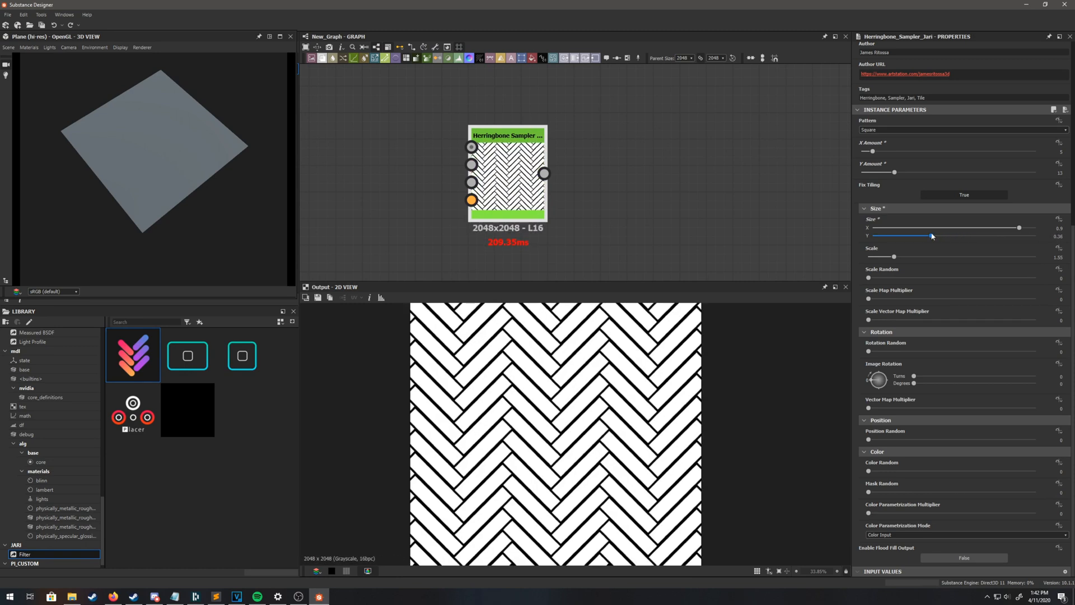
drag(930, 236, 943, 236)
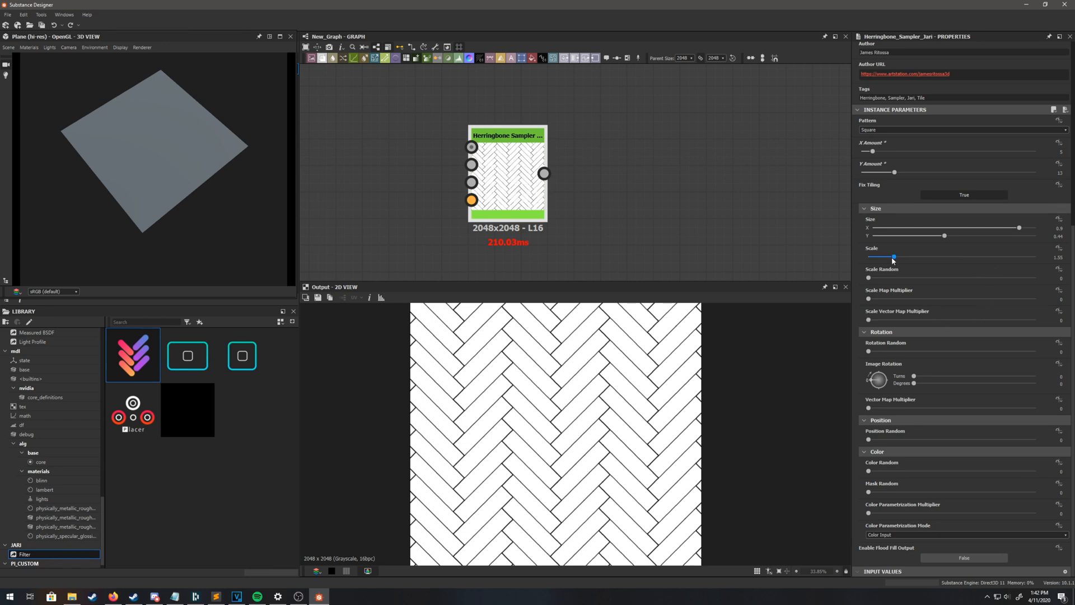
- Lower the brick Scale so thick dark gaps appear between the planks
drag(893, 258, 896, 258)
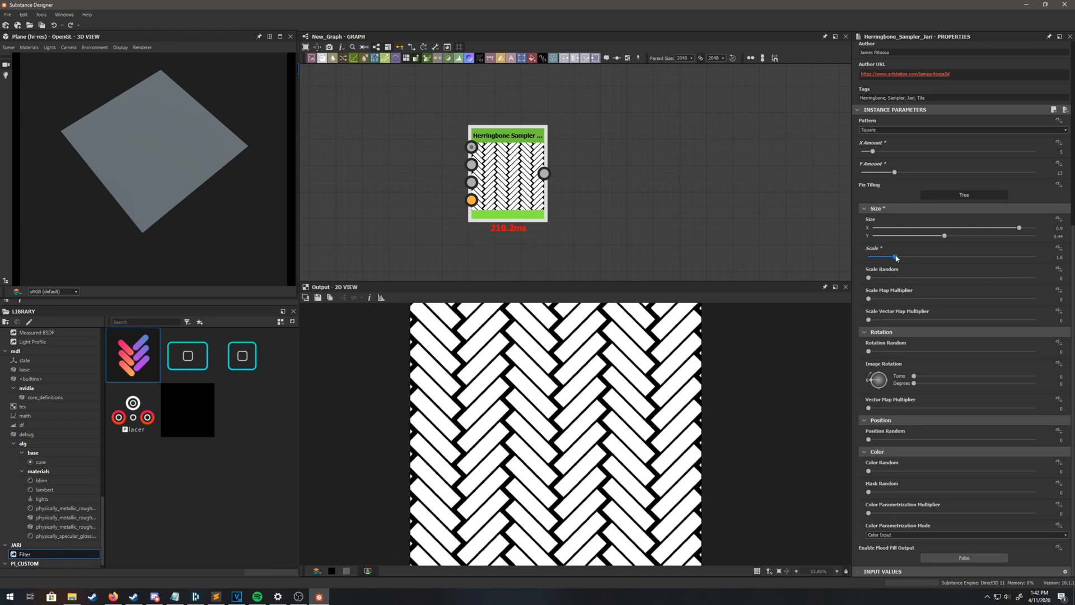
drag(896, 258, 890, 258)
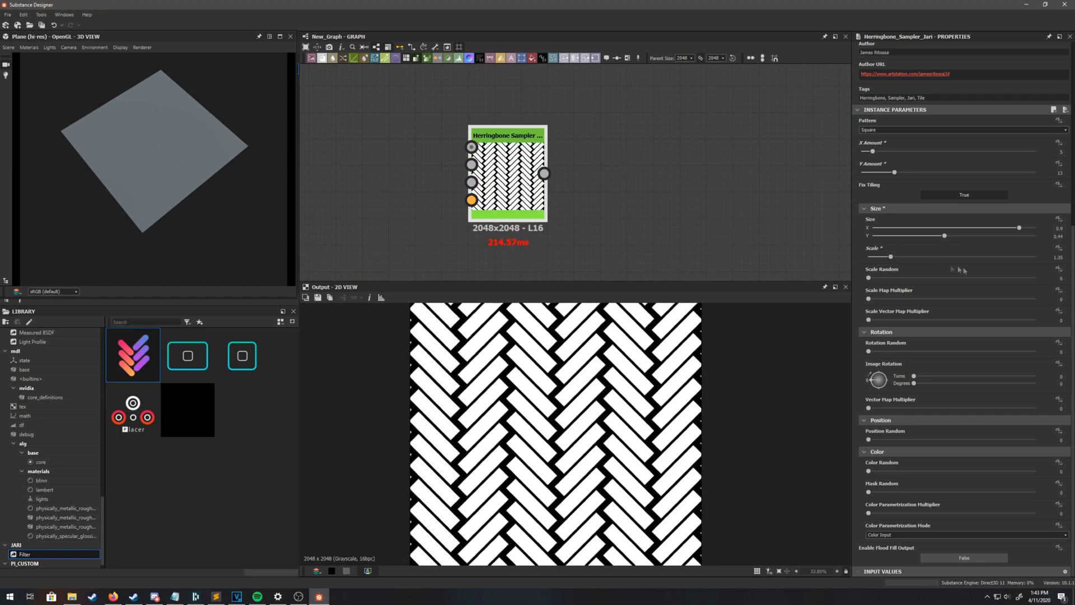
drag(870, 276, 889, 276)
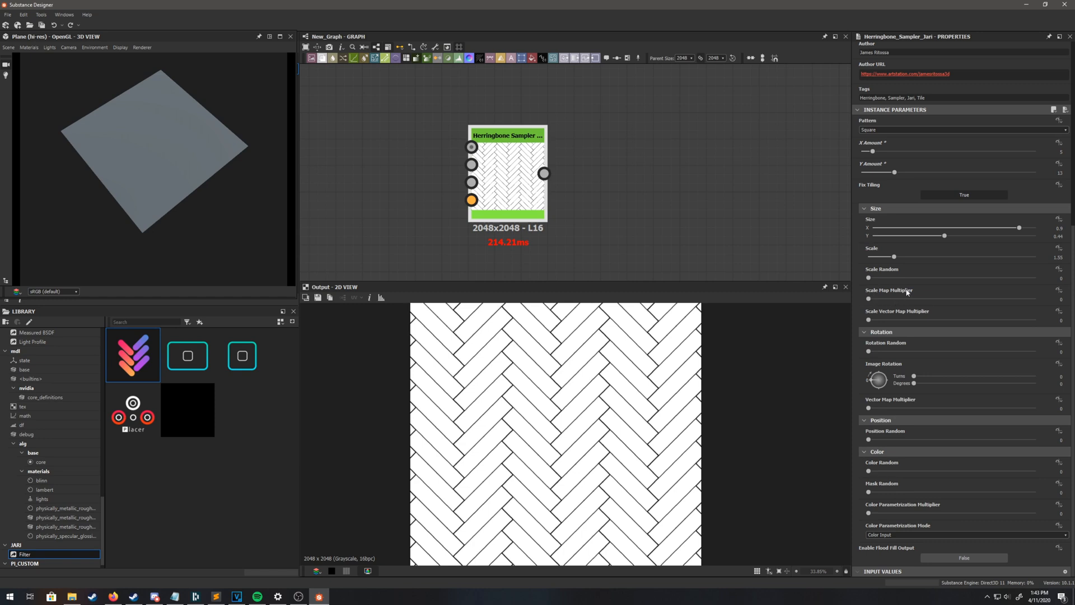
mouse_move(875, 363)
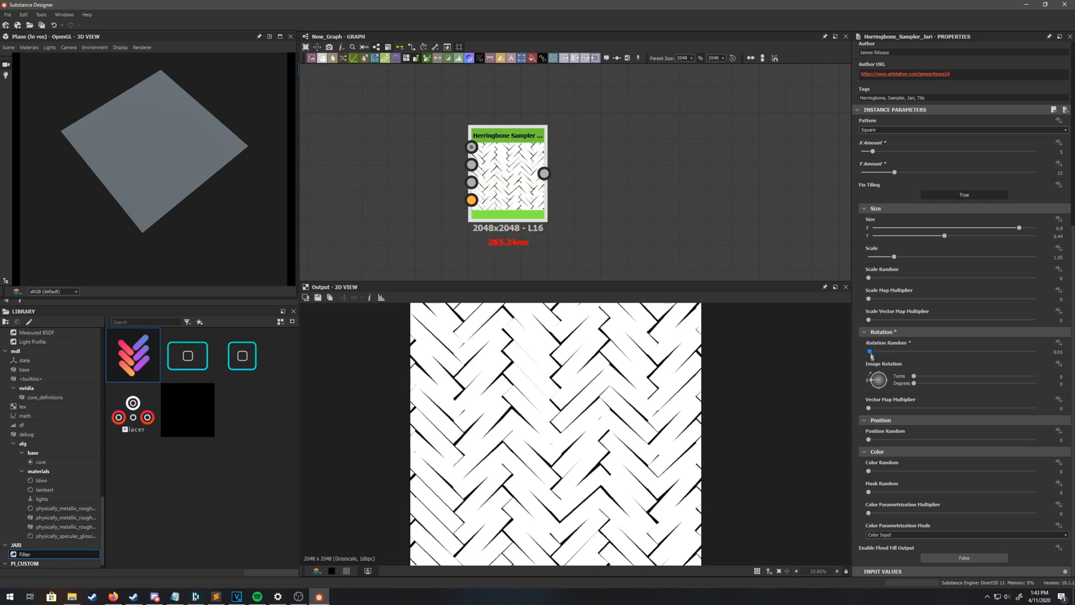
drag(872, 352, 885, 352)
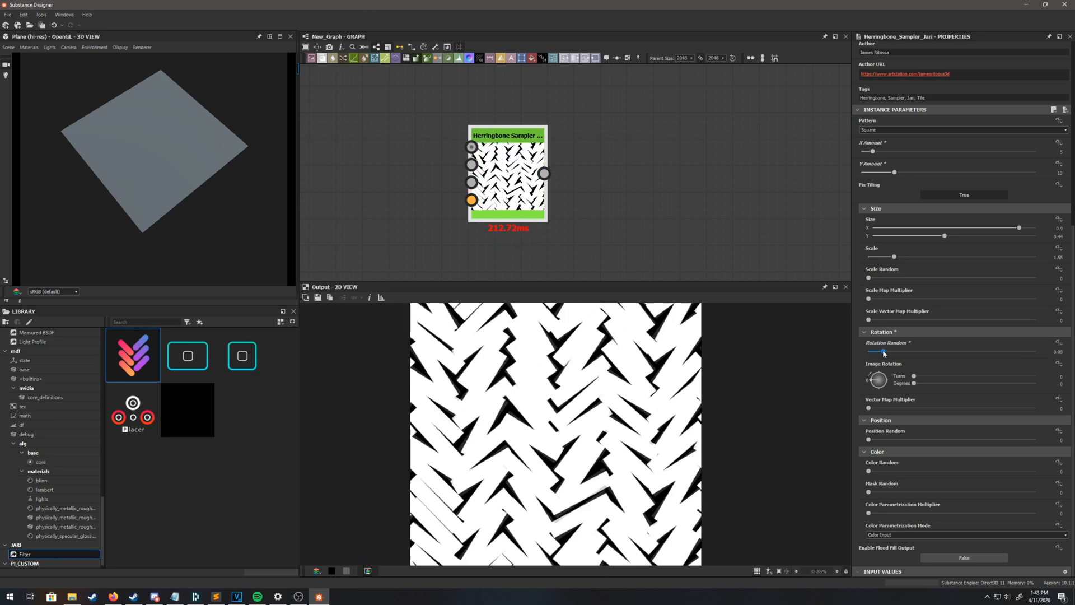
drag(878, 350, 872, 351)
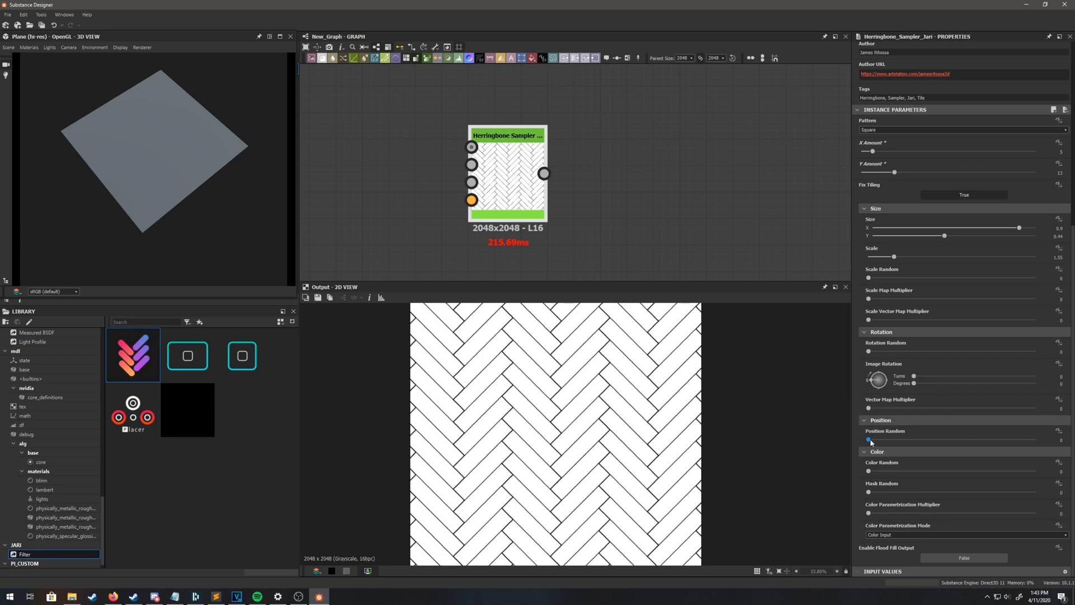
drag(870, 439, 881, 439)
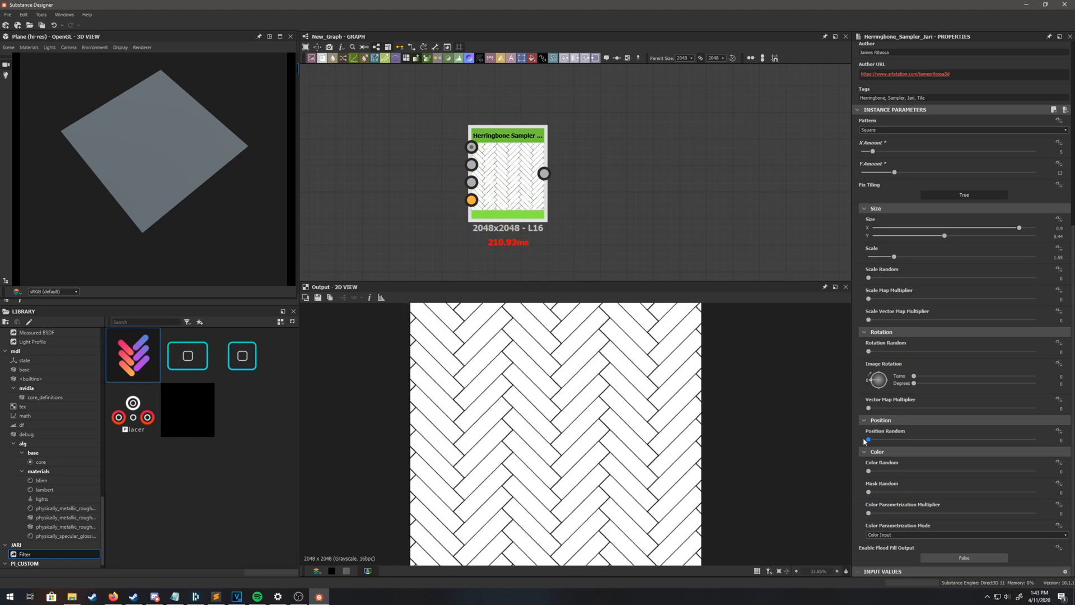
drag(868, 472, 918, 472)
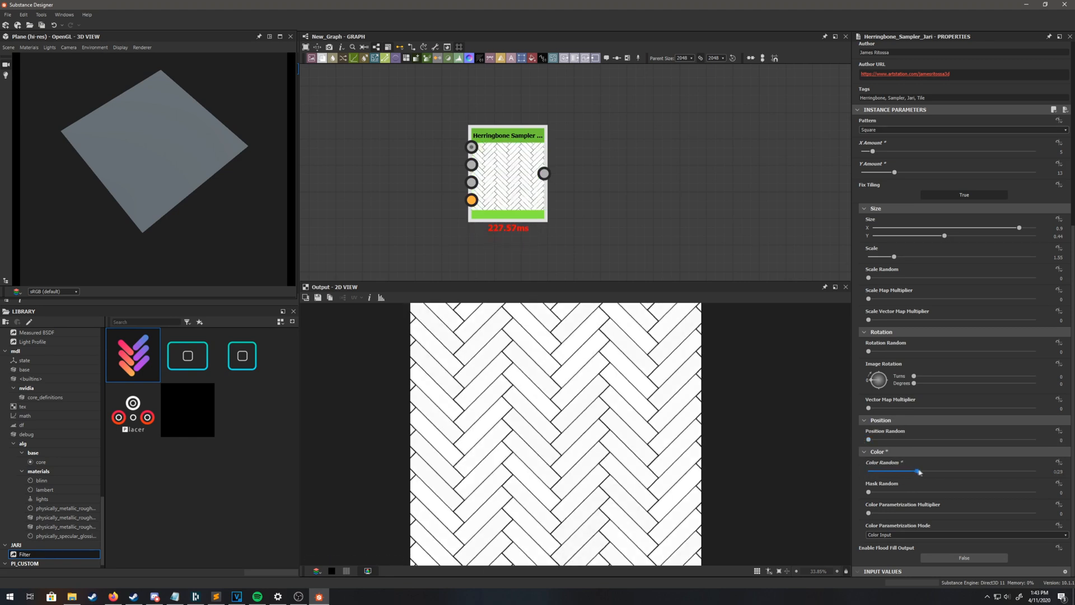
drag(918, 472, 1036, 472)
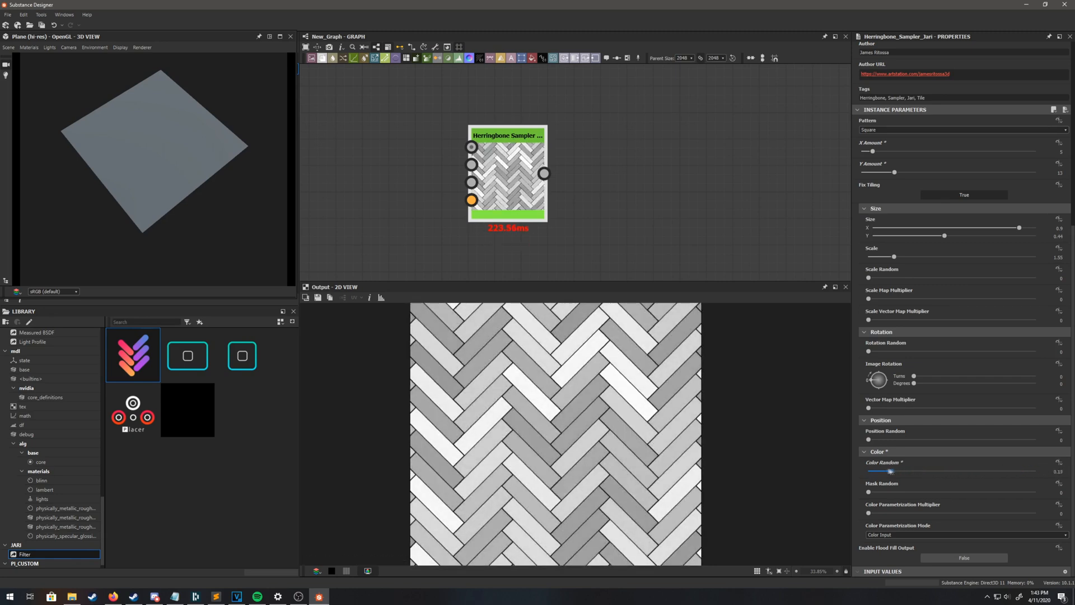
drag(869, 493, 914, 493)
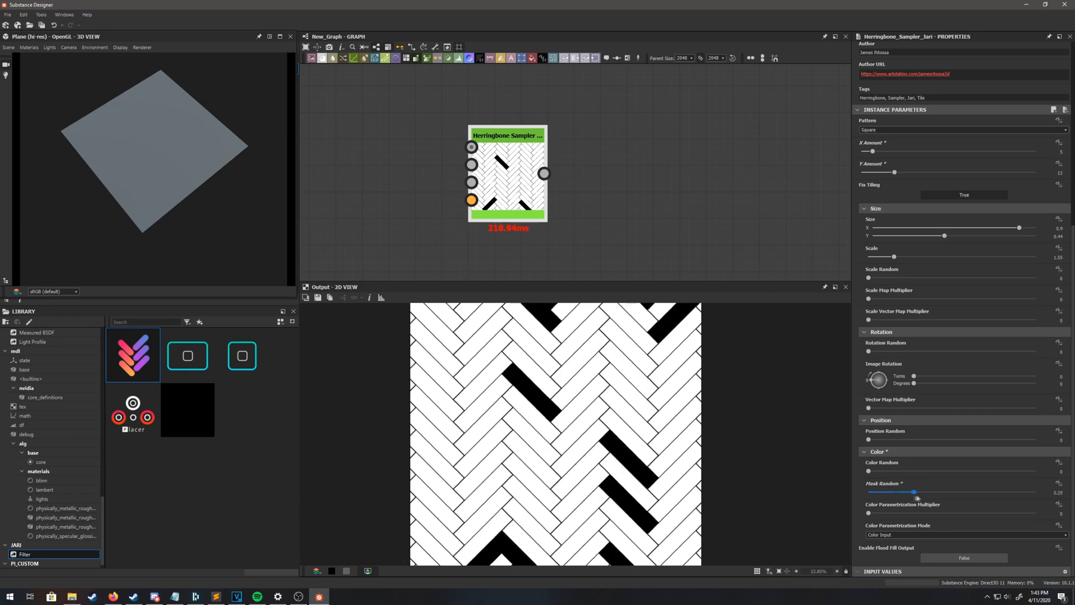
drag(915, 495, 900, 495)
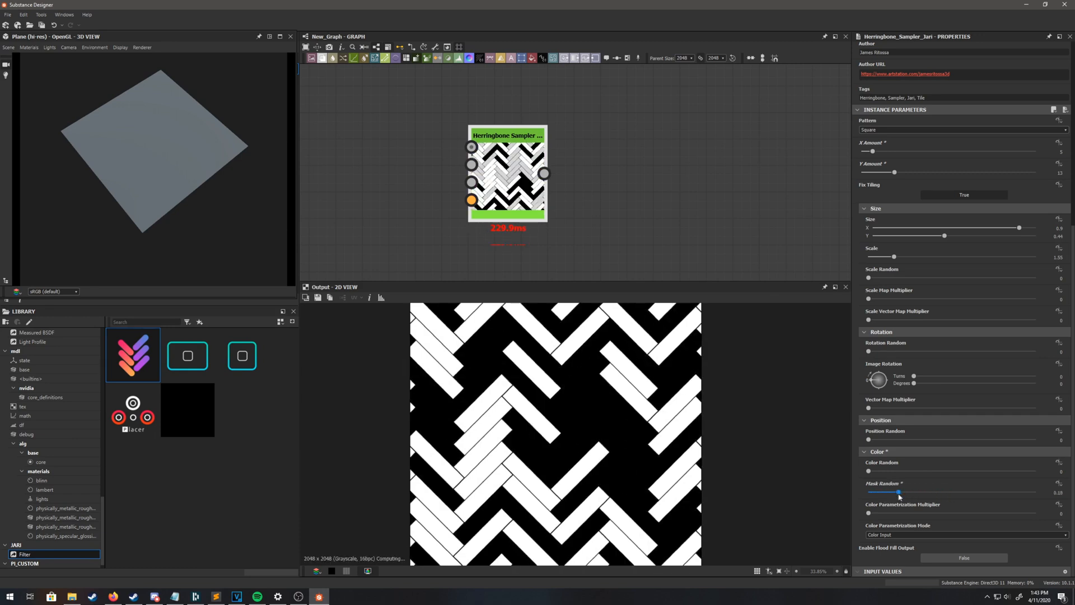
drag(898, 493, 870, 493)
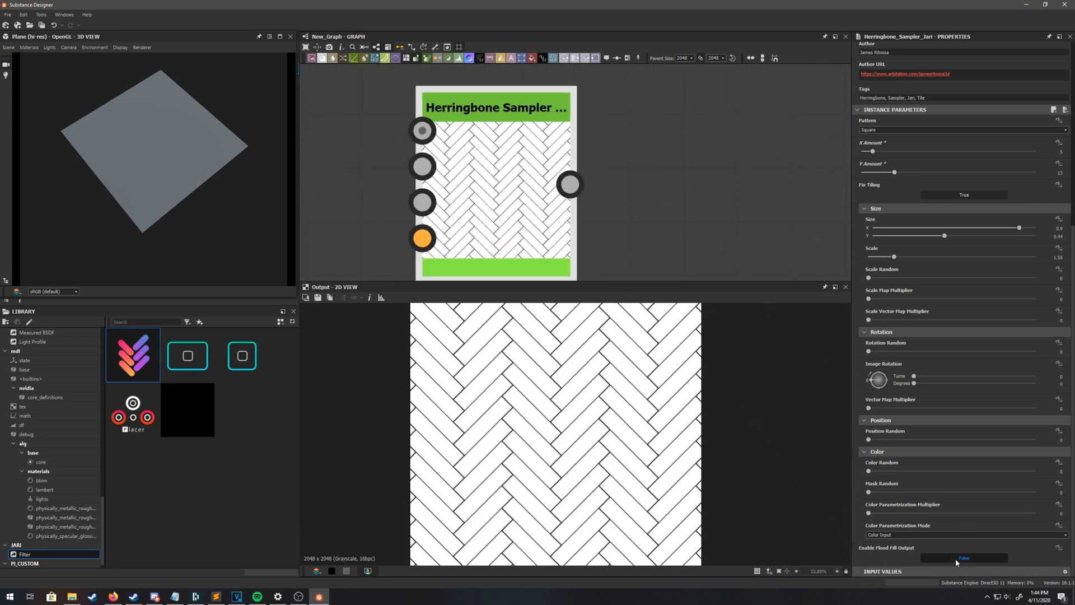
- Set Enable Flood Fill Output to True and wire it into Flood Fill to Gradient, Random Grayscale and Random Color nodes
click(963, 557)
text(flood)
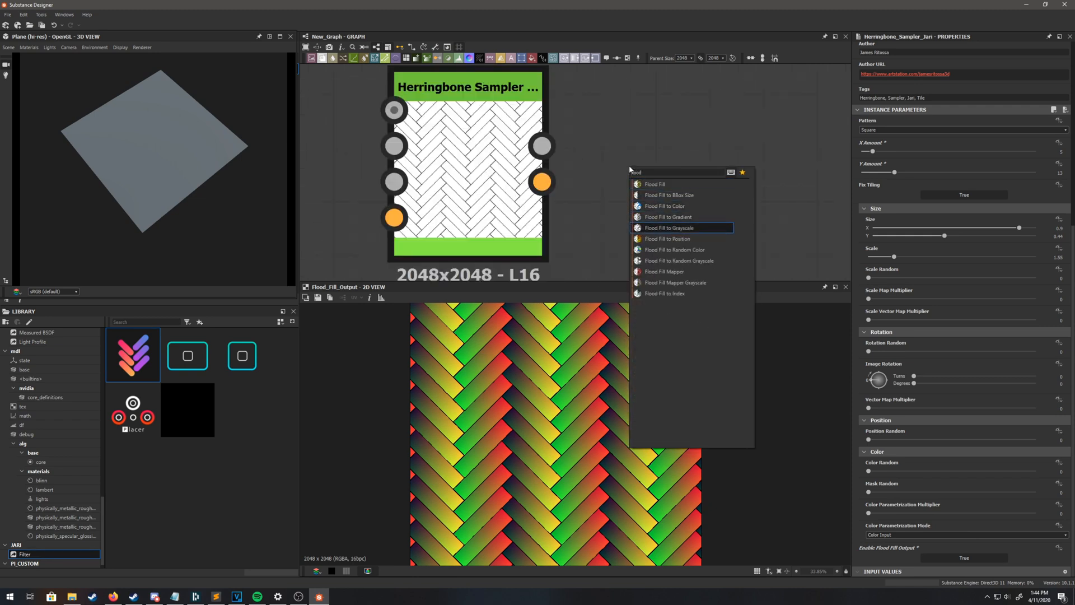
click(667, 216)
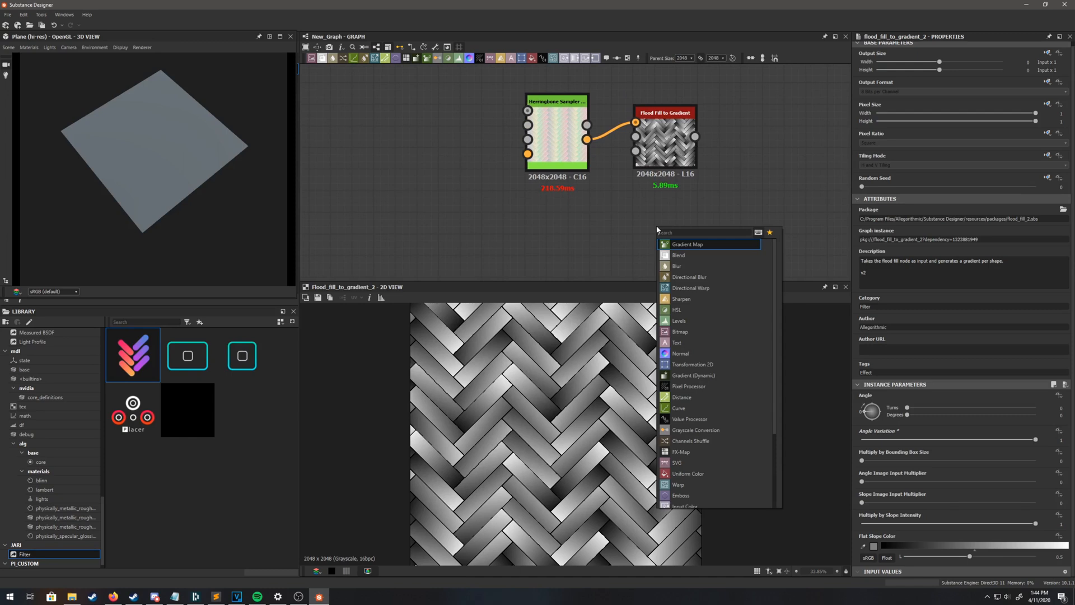
text(flood)
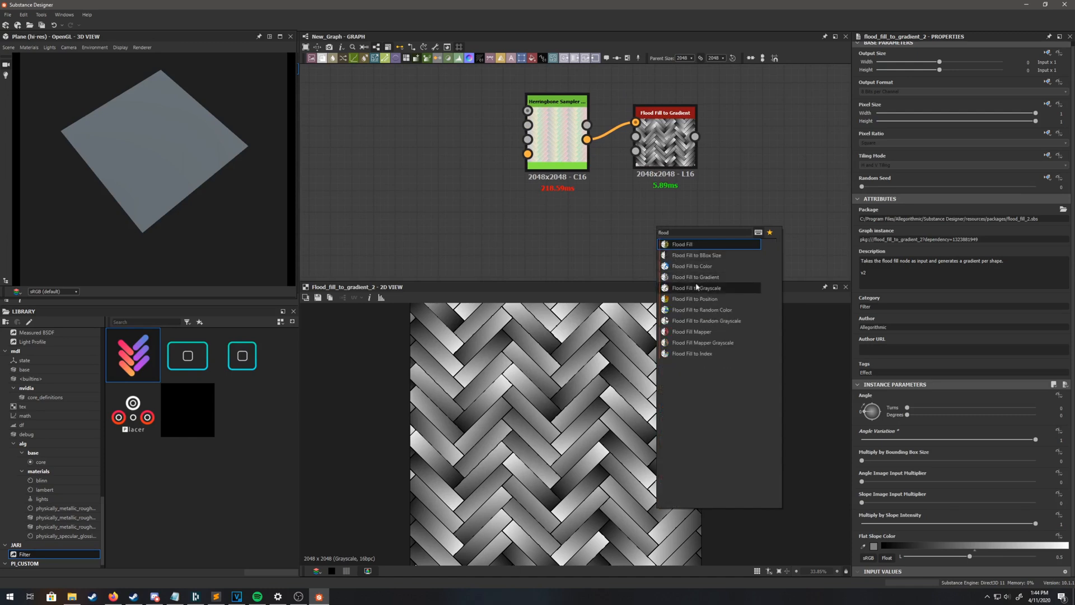
mouse_move(696, 301)
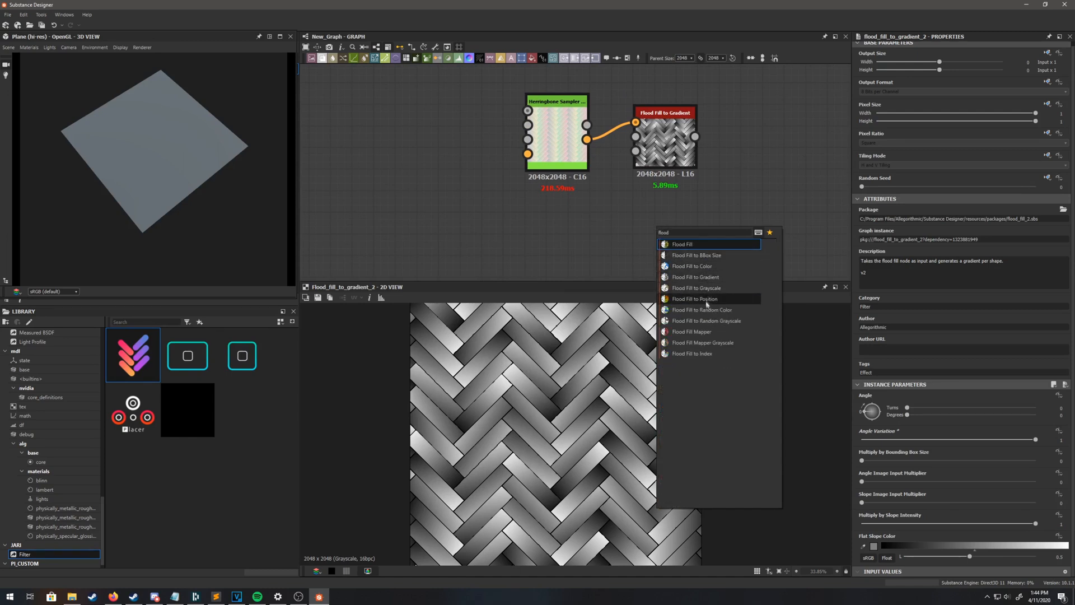
click(706, 320)
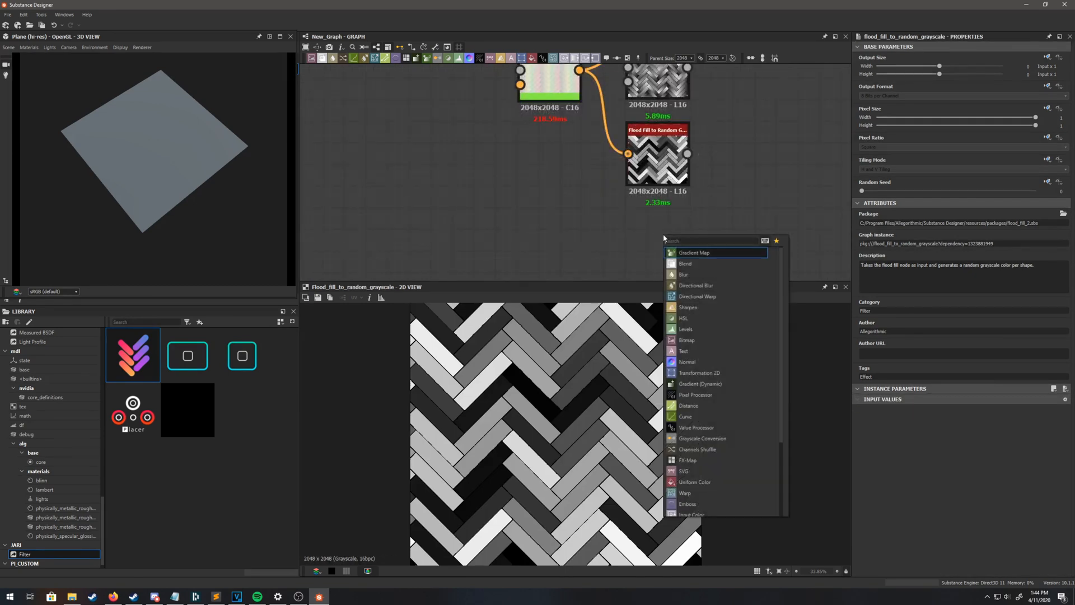
text(flood)
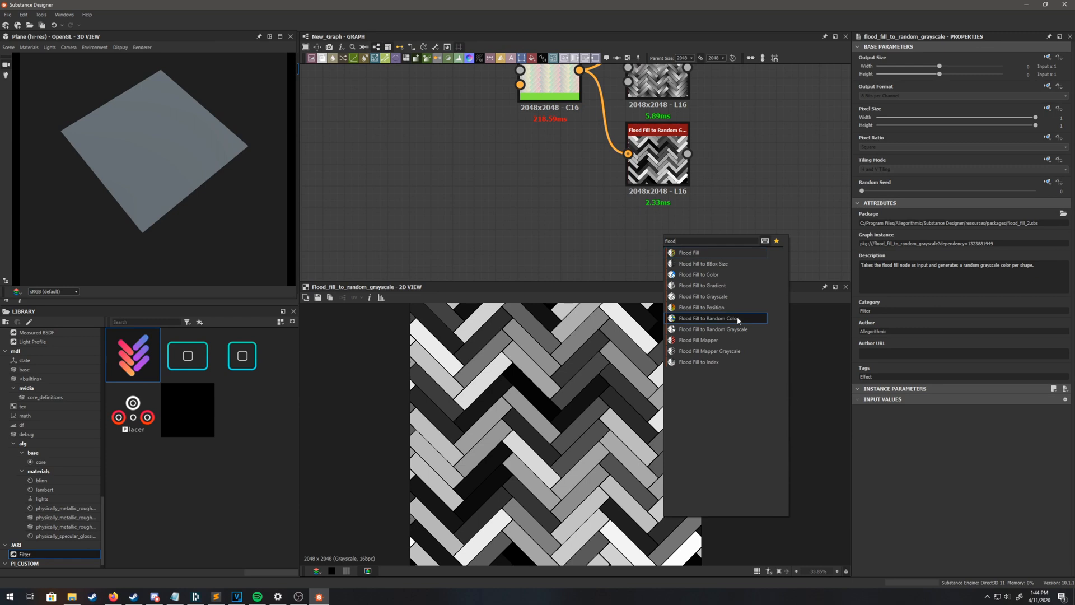
click(703, 318)
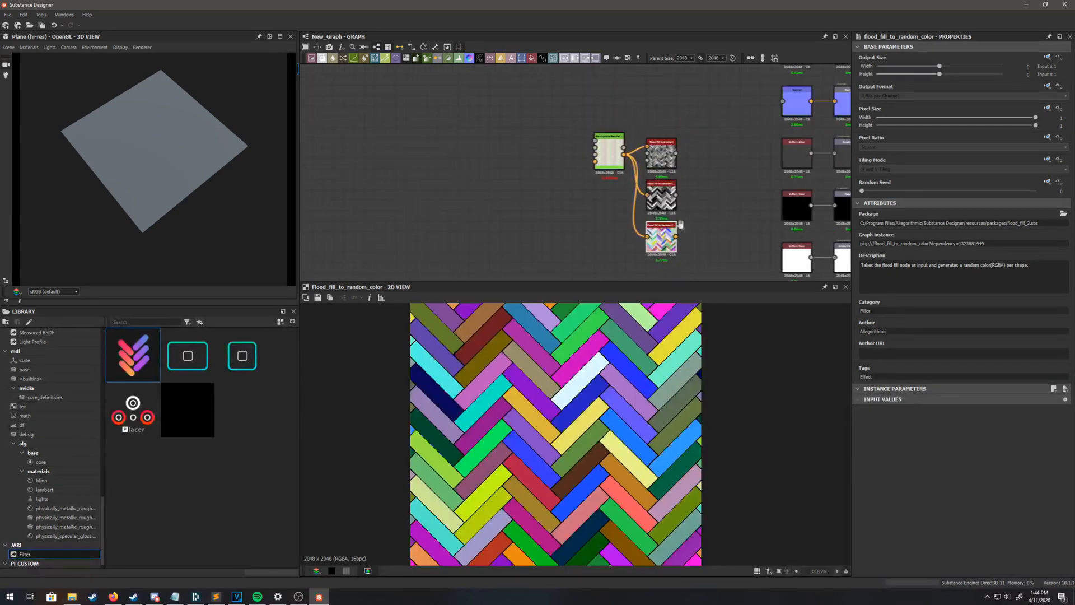